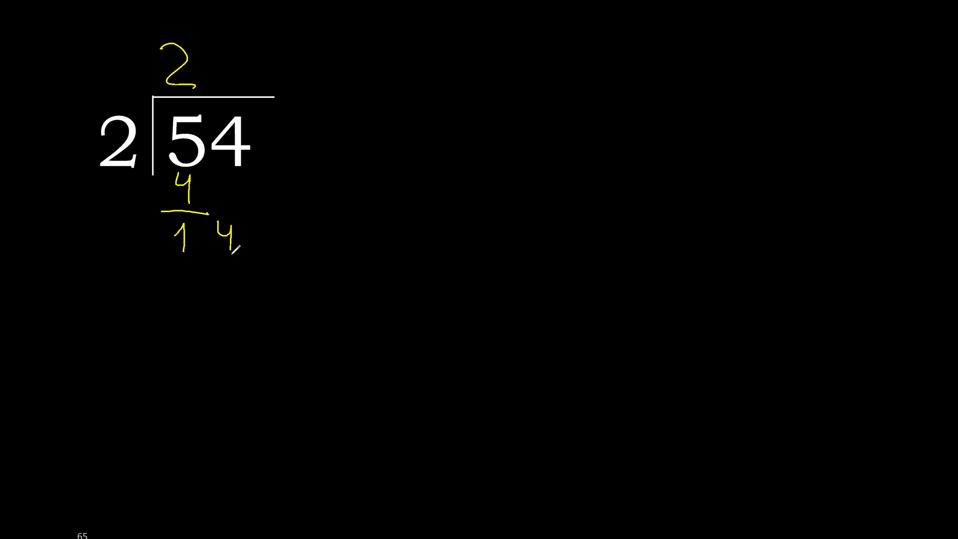
mouse_move(211, 35)
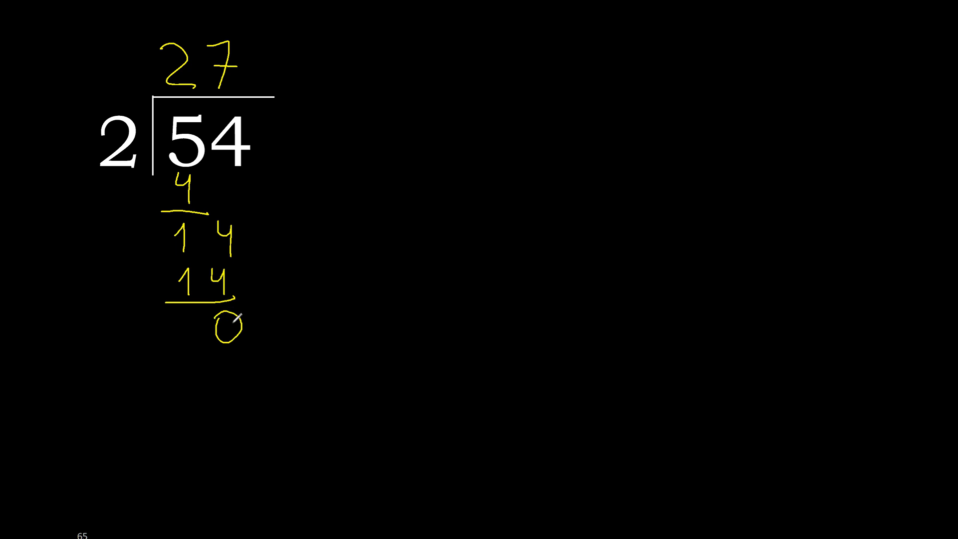
Step: Write the final stroke completing the division of 54 by 2 with quotient 27 and remainder 0
drag(276, 162, 276, 281)
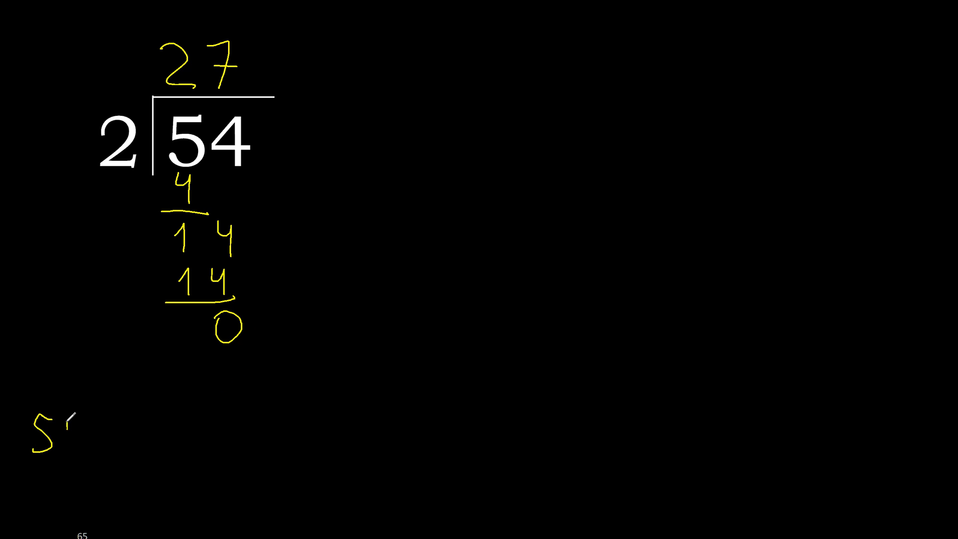
Step: Handwrite the summary expression 54÷2 at the lower left beneath the division work
text(54÷2)
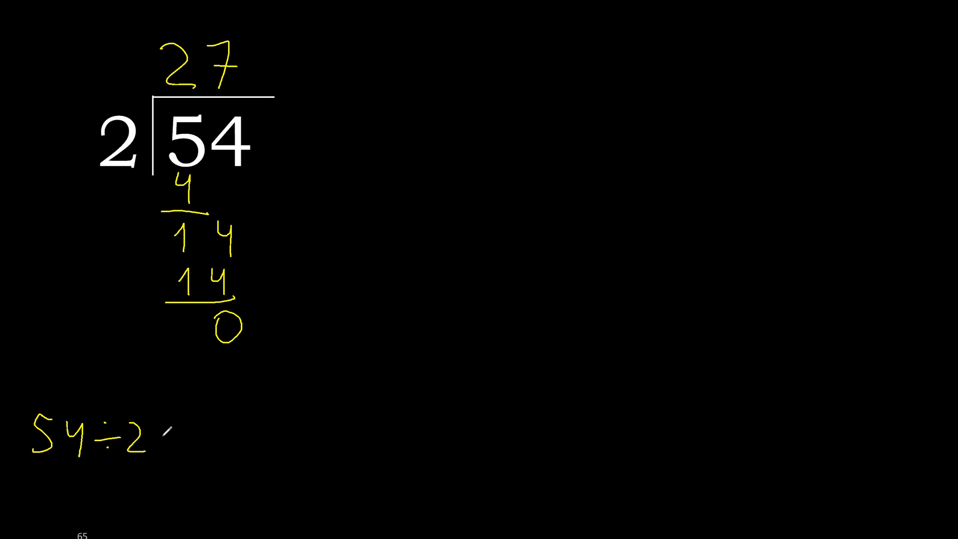